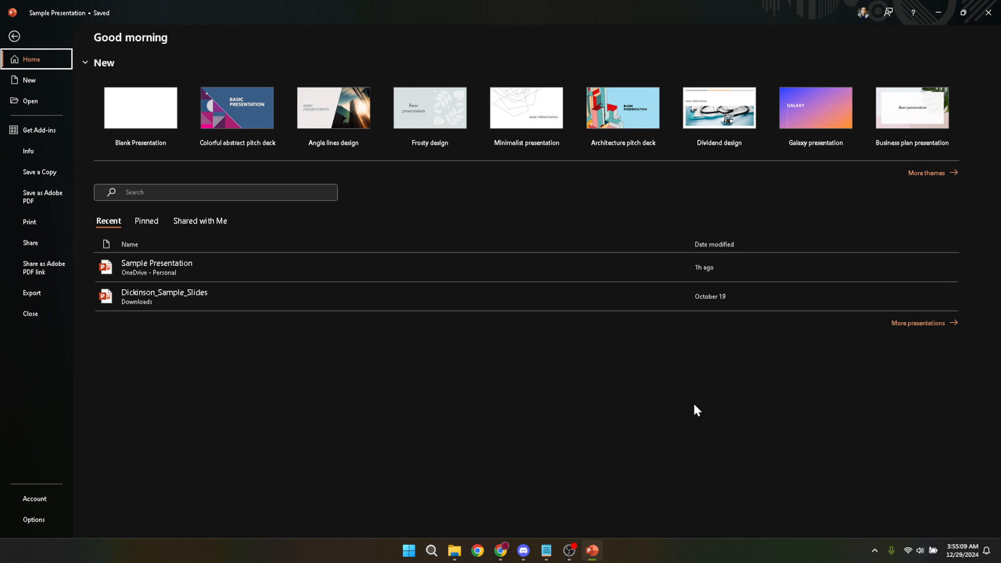
- Launch PowerPoint and open Sample Presentation from Today's recent presentations
type("power")
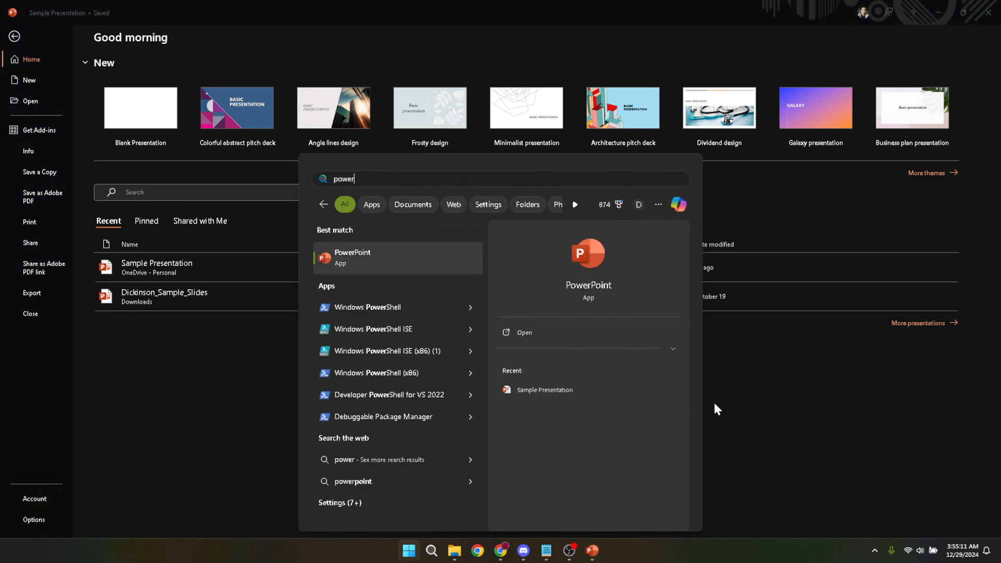
mouse_move(412, 256)
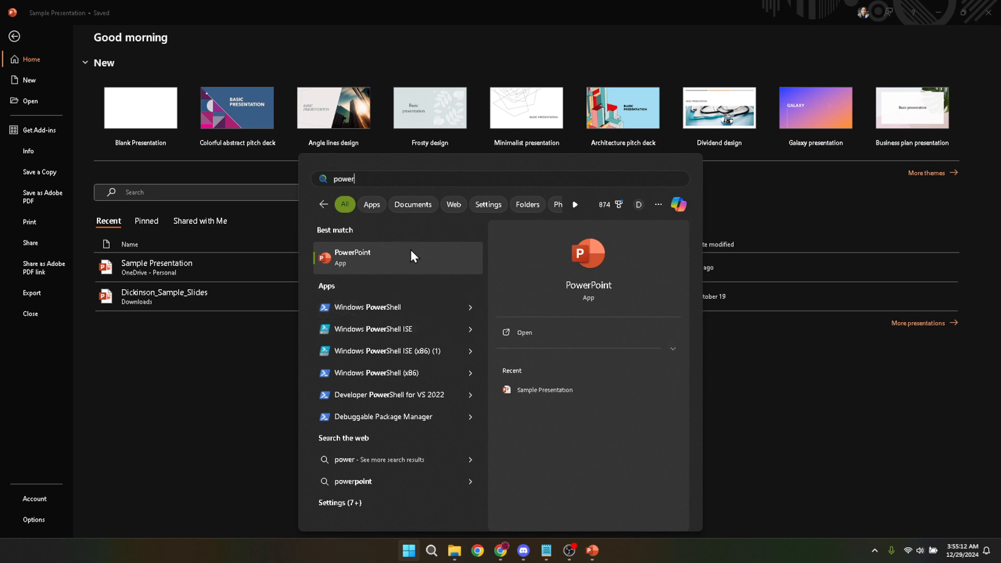
mouse_move(375, 254)
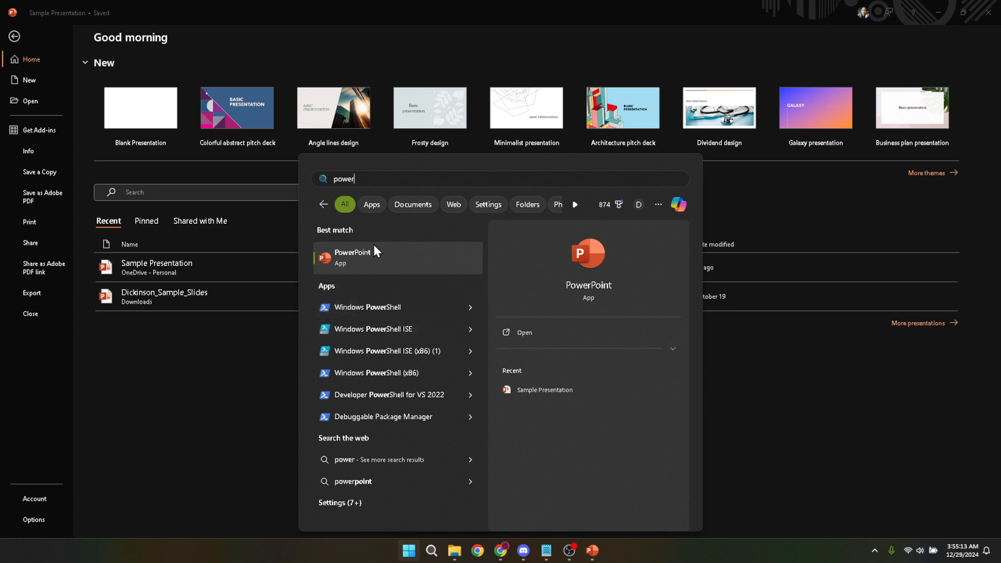
mouse_move(359, 254)
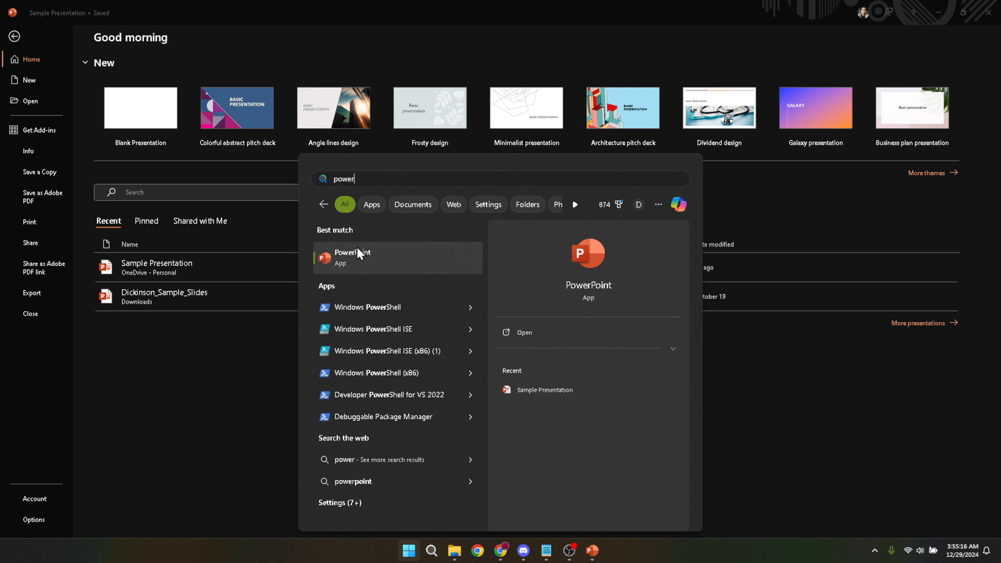
mouse_move(384, 263)
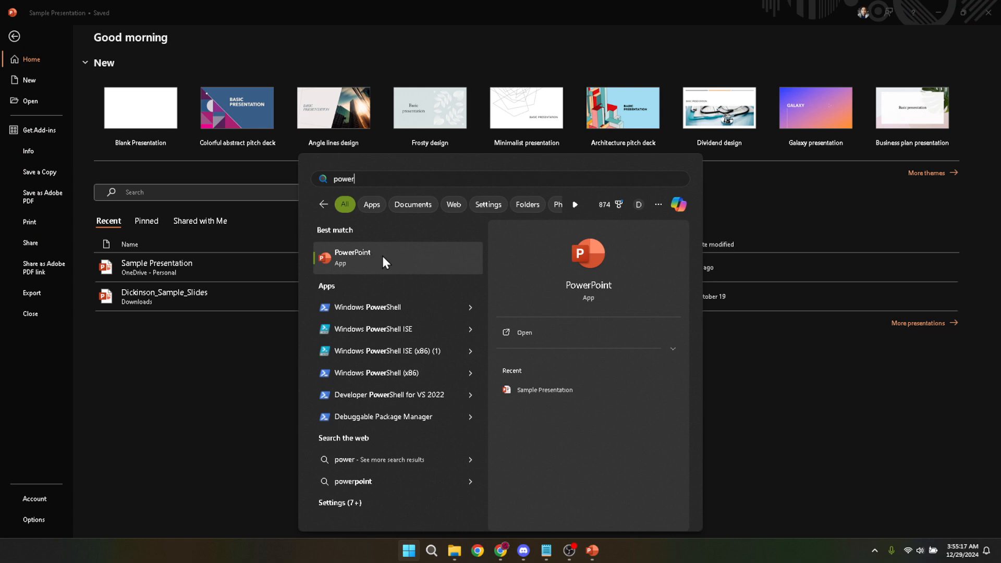
mouse_move(390, 262)
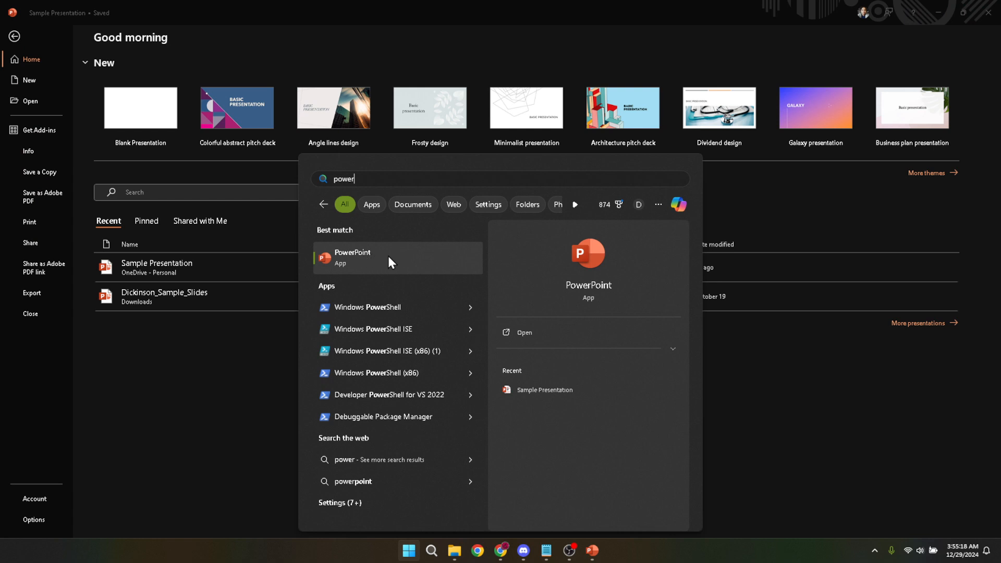
mouse_move(774, 394)
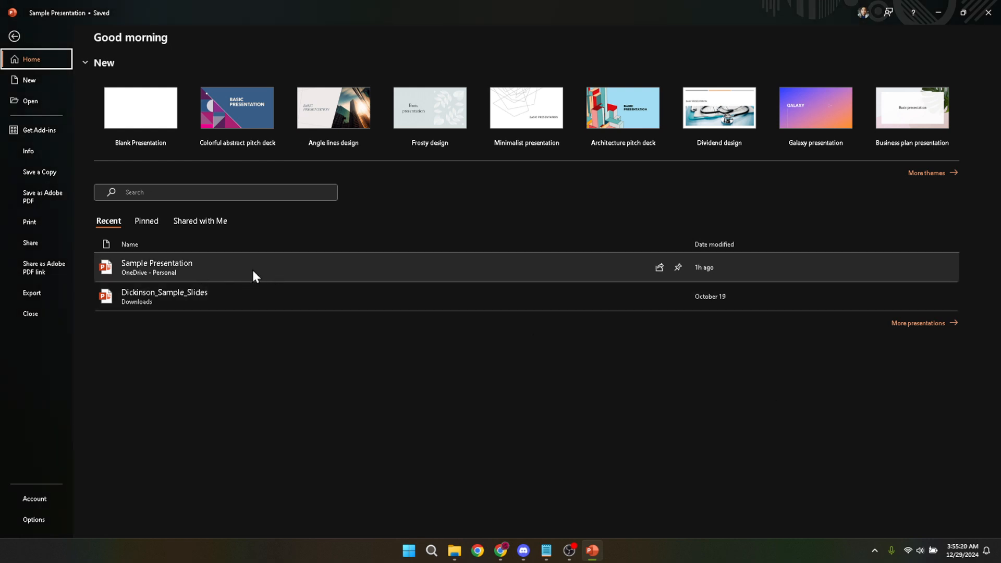
mouse_move(185, 267)
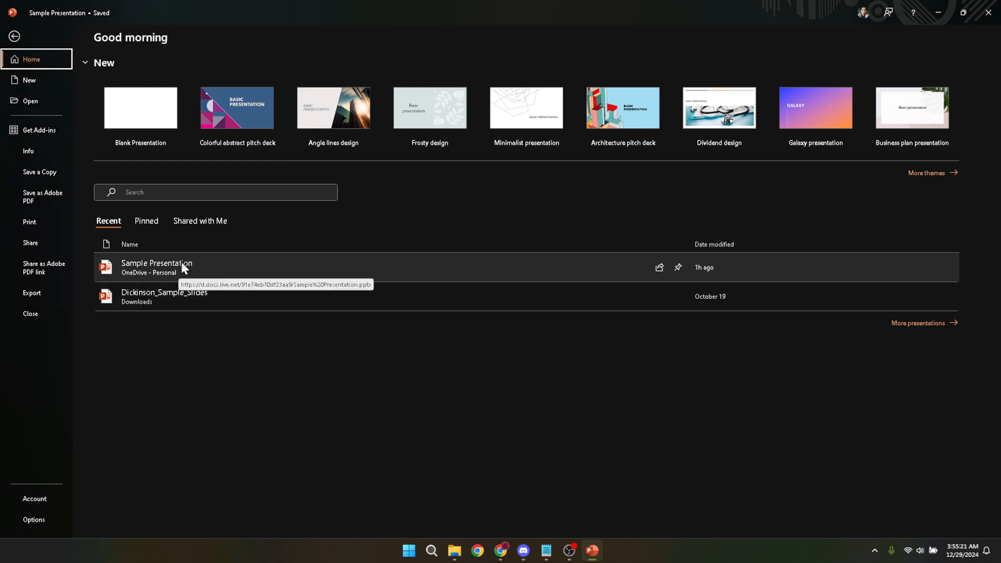
mouse_move(30, 106)
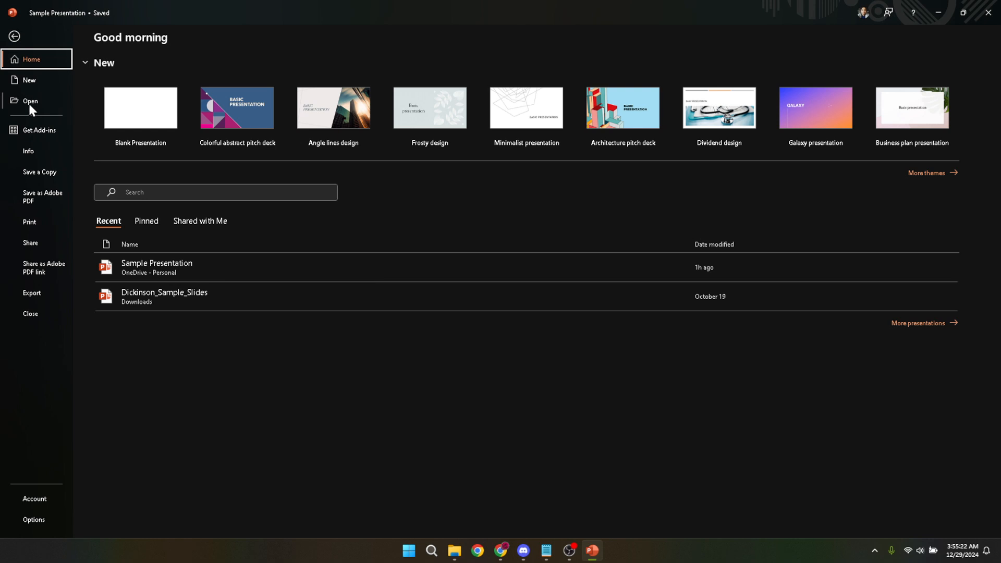
left_click(30, 100)
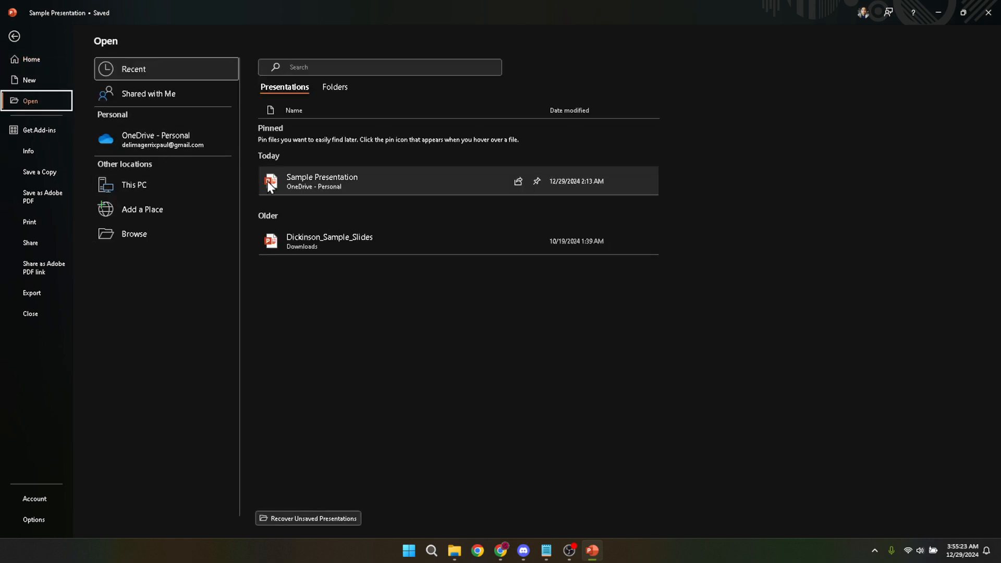
left_click(322, 181)
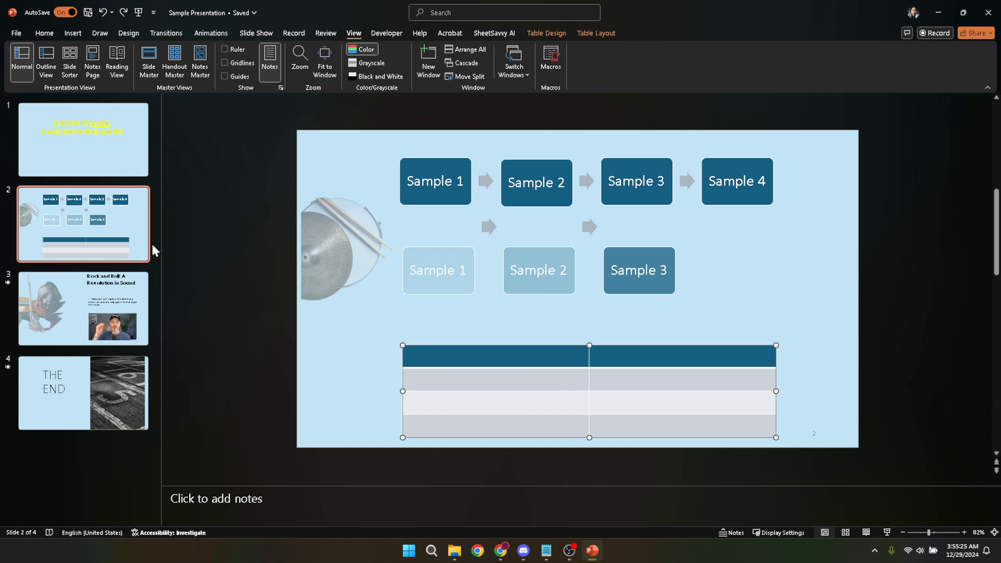
mouse_move(96, 173)
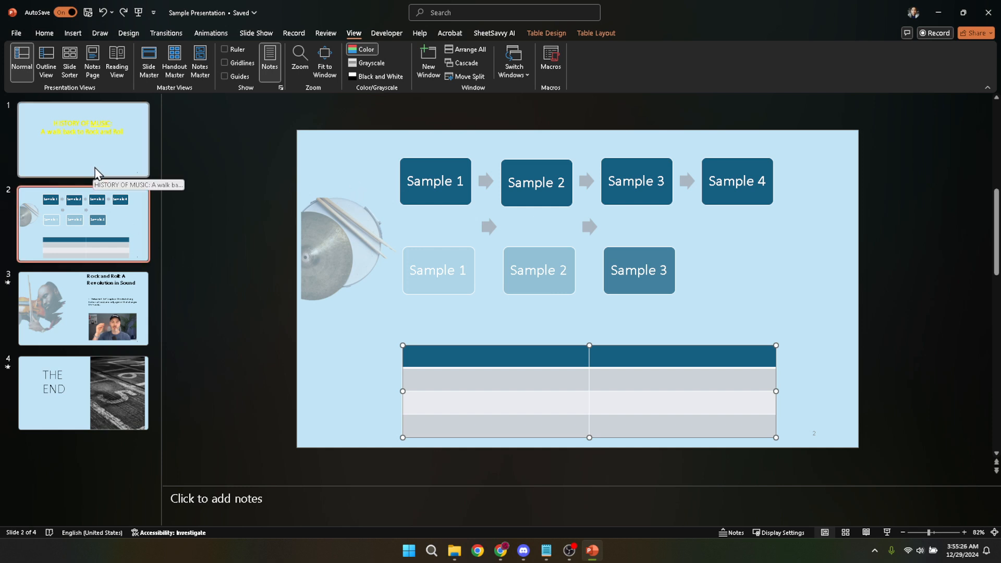
- Leave Sample Presentation's slides for the File backstage Home page
left_click(205, 239)
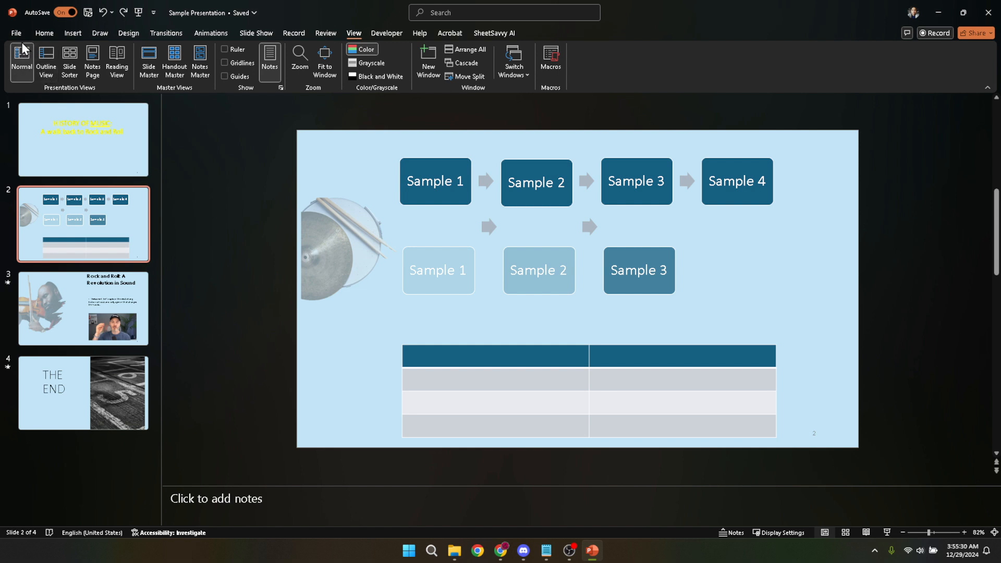
left_click(15, 32)
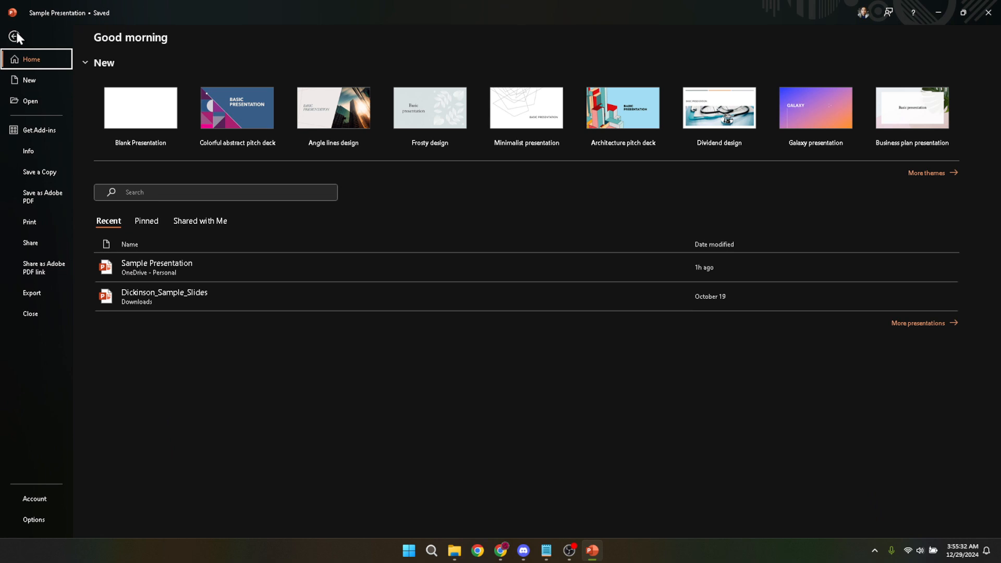
mouse_move(30, 90)
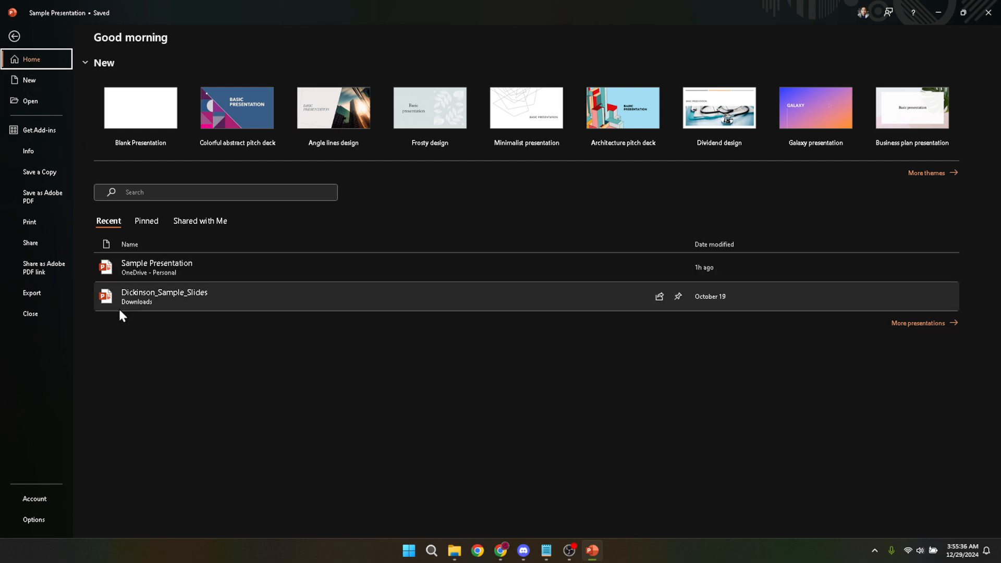
mouse_move(122, 319)
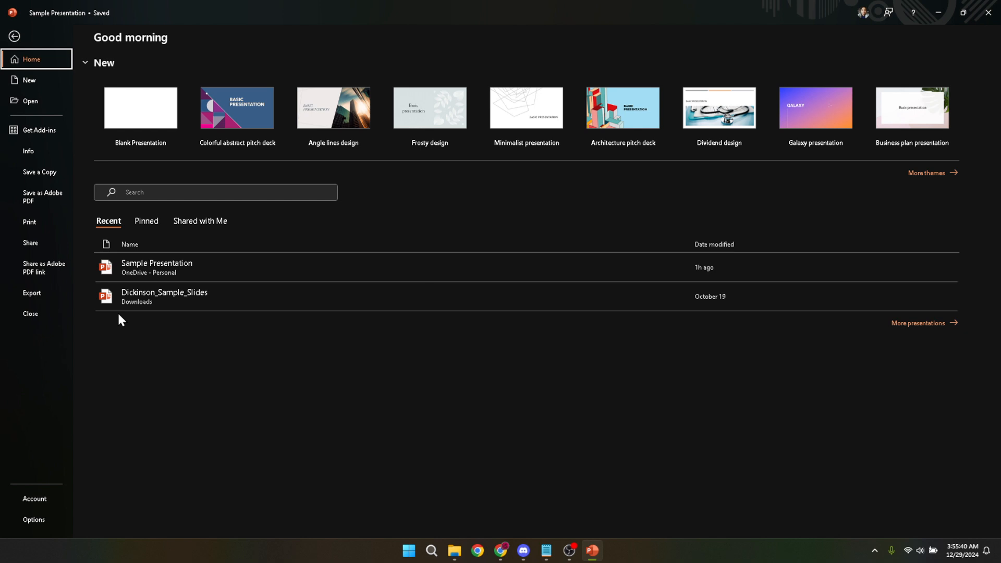
mouse_move(42, 481)
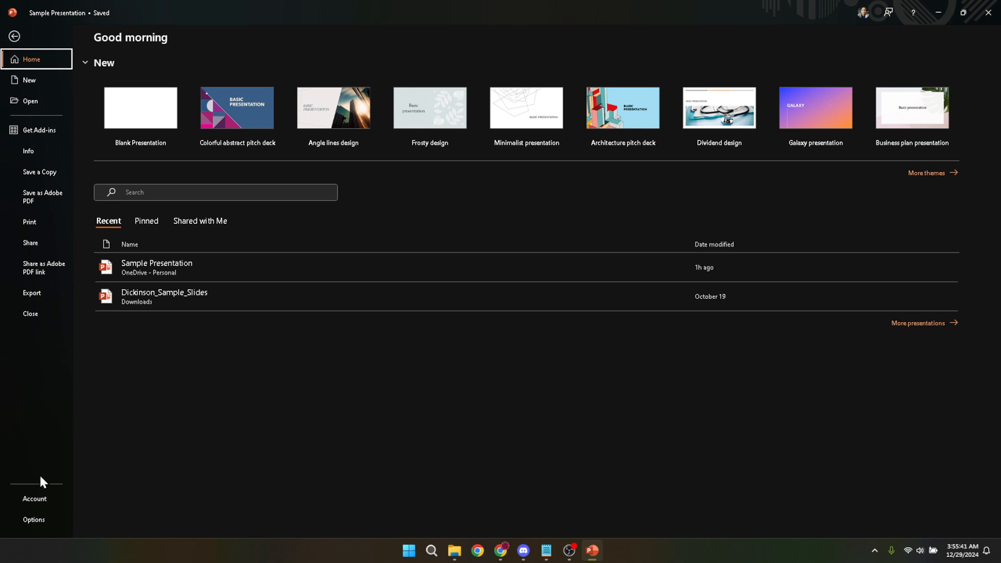
- Show the backstage Account page with user and product activation details
left_click(35, 499)
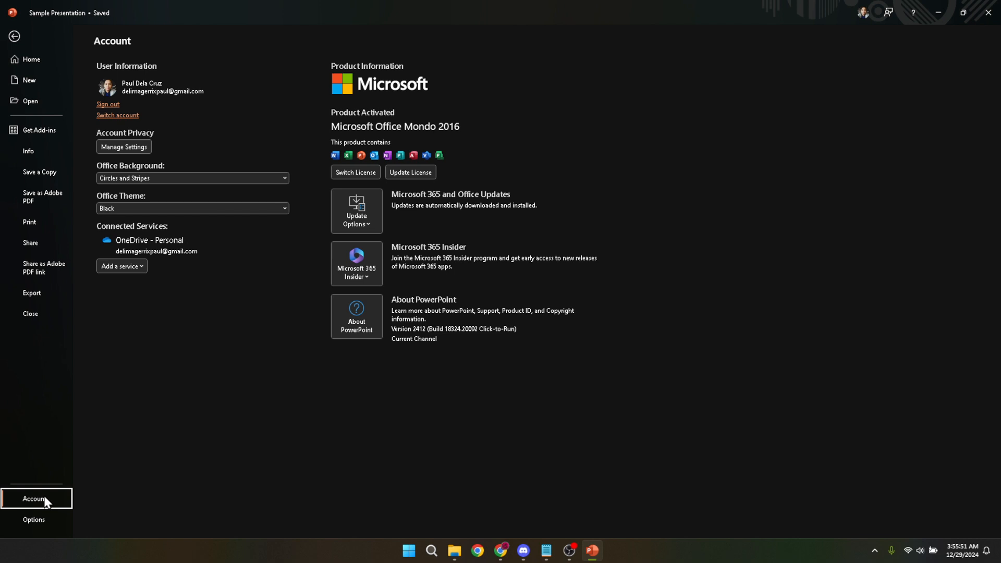
mouse_move(81, 503)
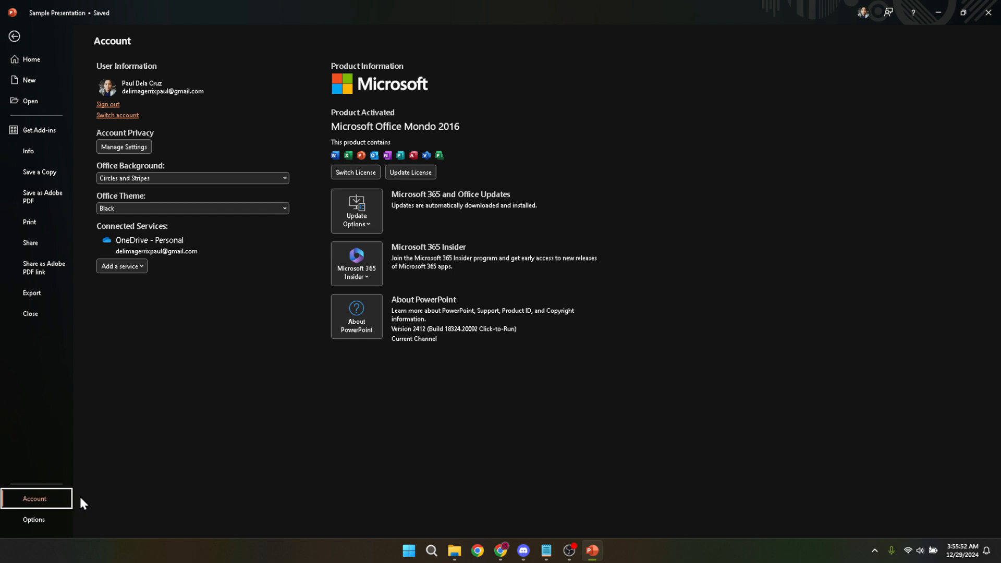
mouse_move(177, 458)
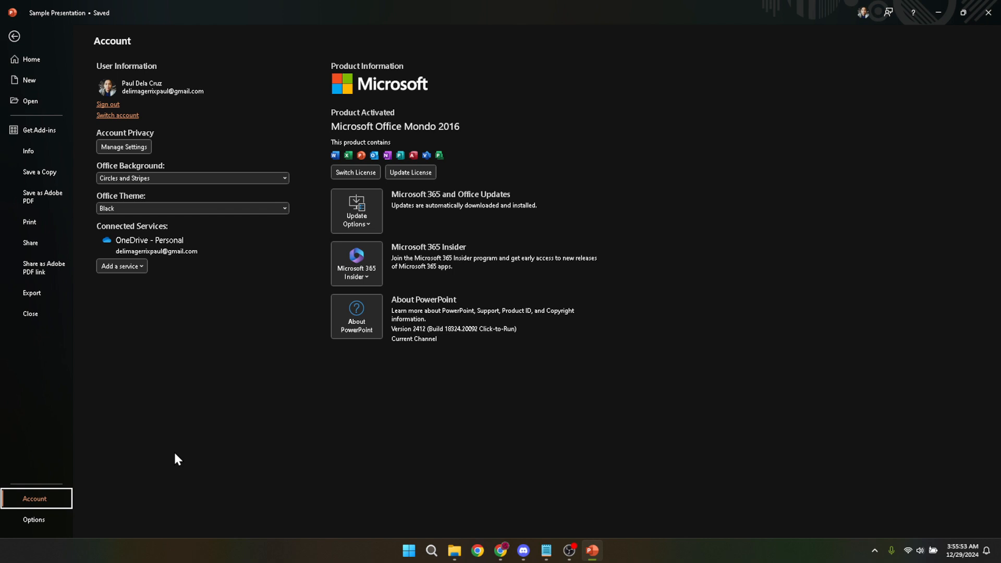
mouse_move(356, 220)
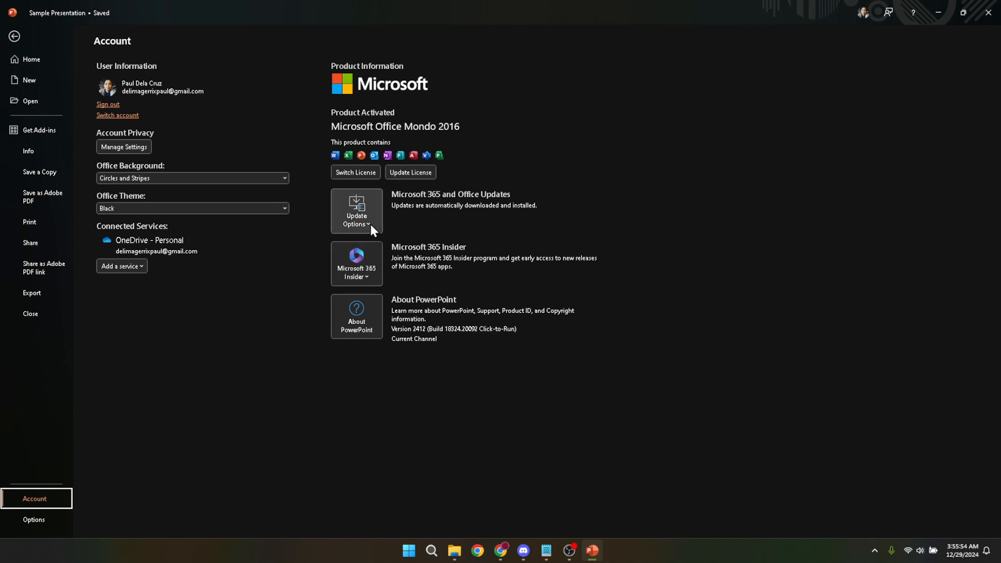
- Open the Update Options list on the Account page
left_click(356, 211)
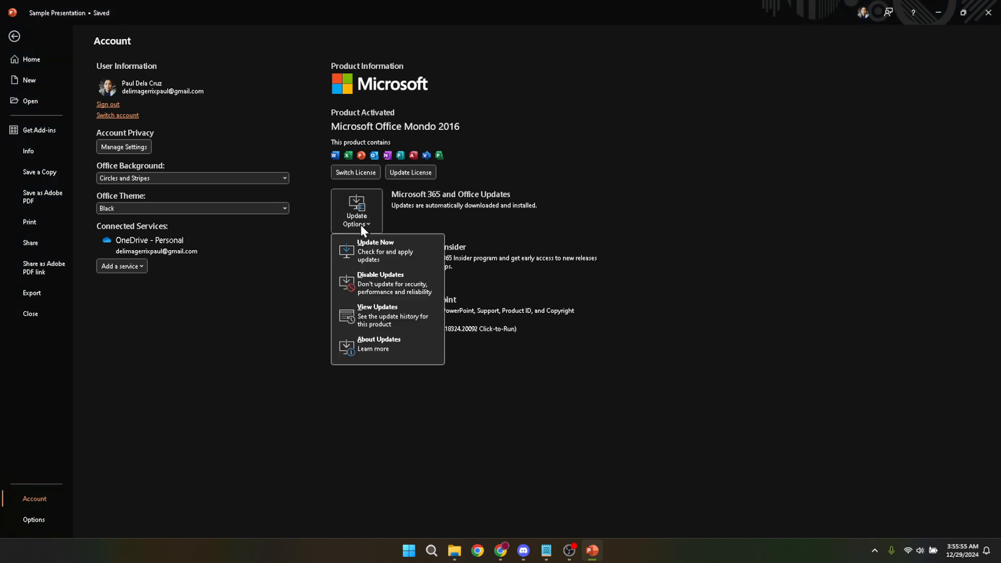
mouse_move(376, 250)
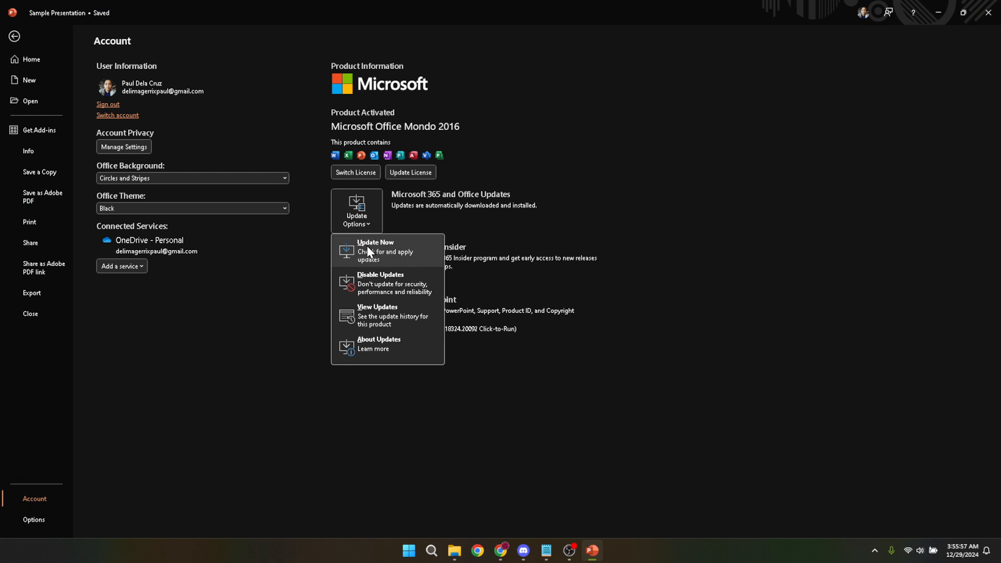
mouse_move(363, 241)
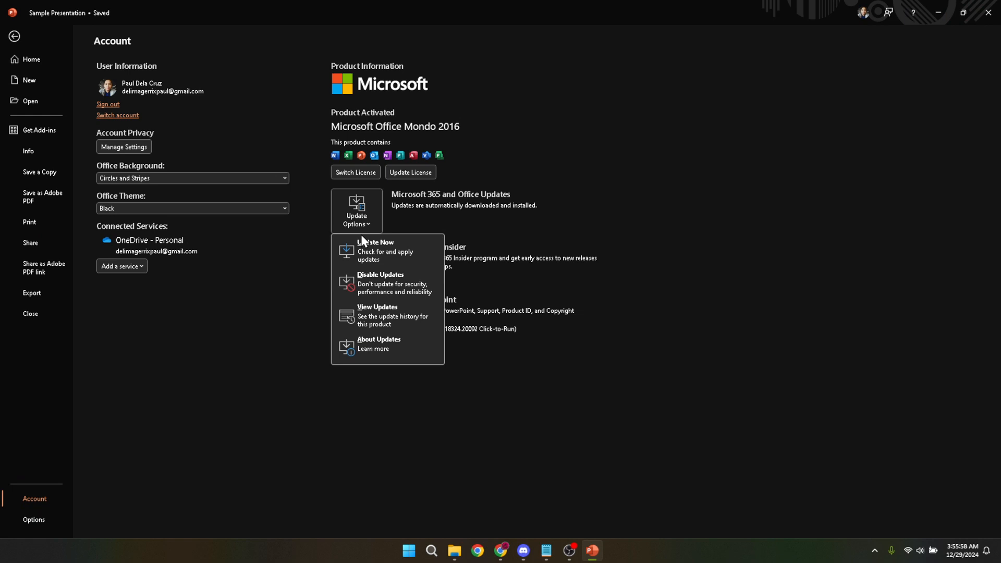
mouse_move(357, 250)
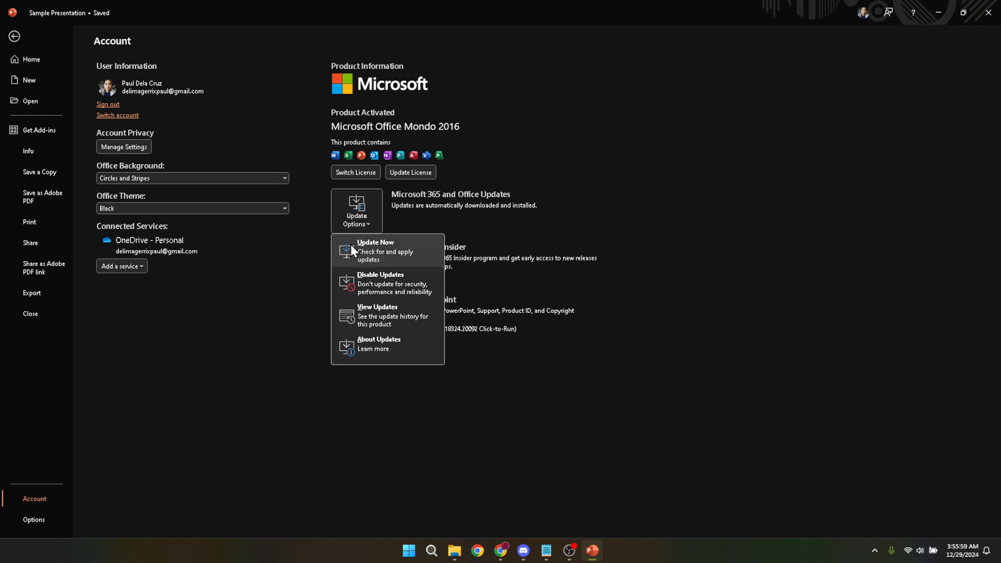
mouse_move(362, 255)
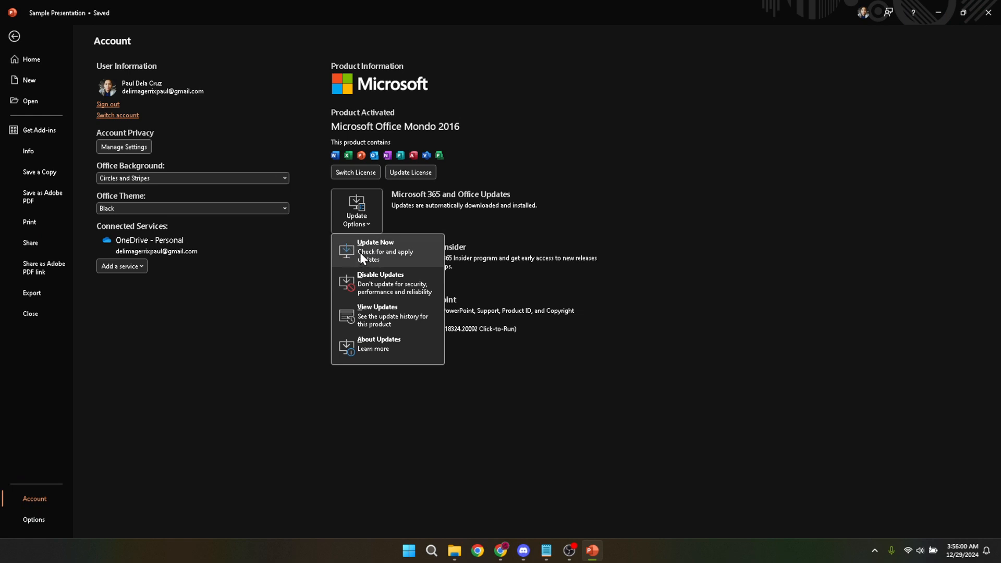
mouse_move(332, 251)
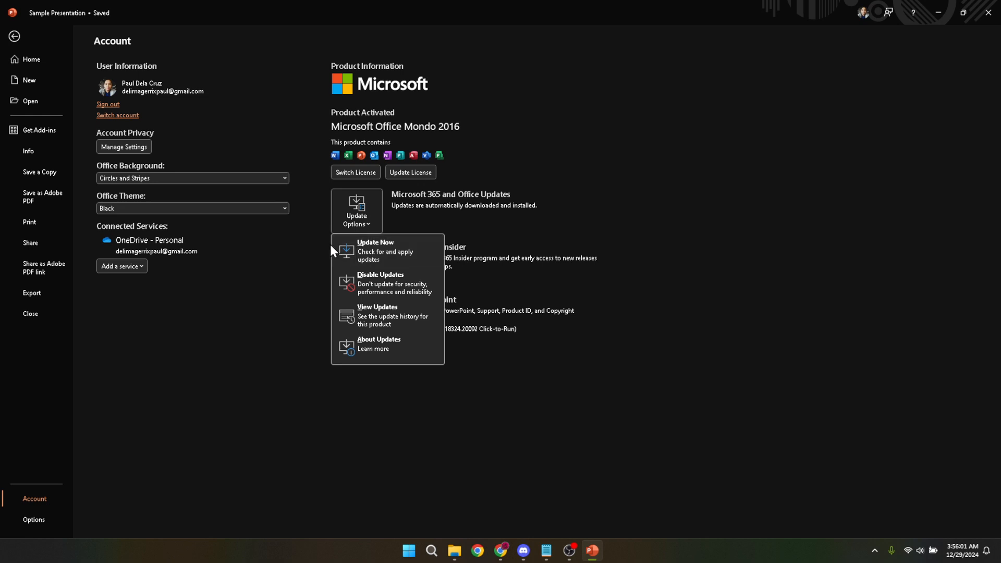
mouse_move(361, 251)
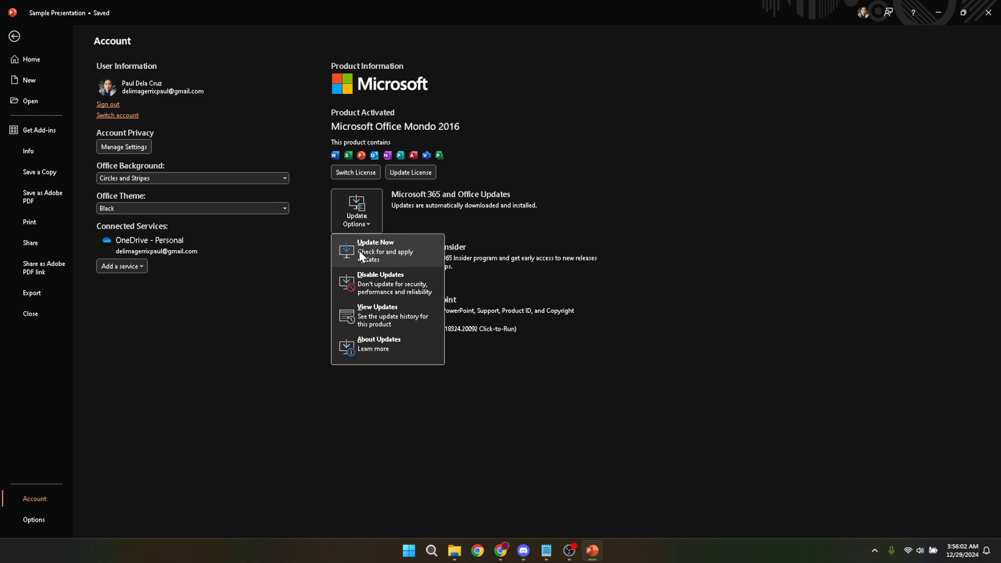
mouse_move(395, 282)
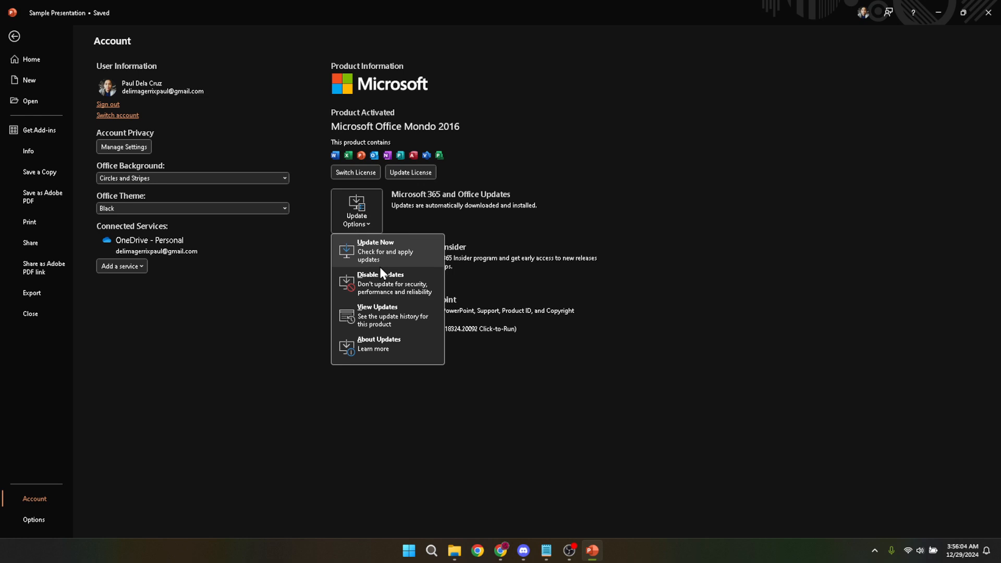
mouse_move(373, 267)
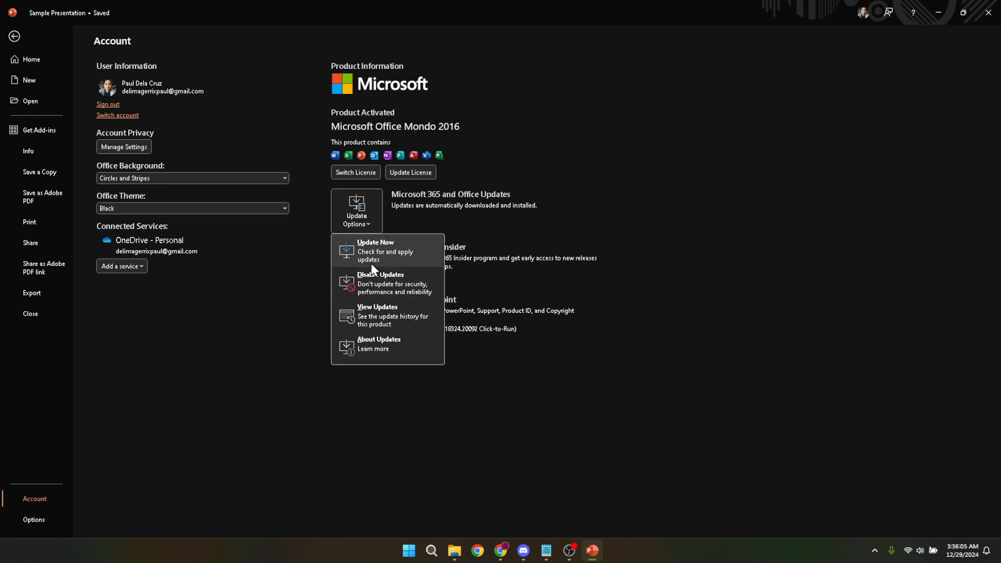
mouse_move(347, 253)
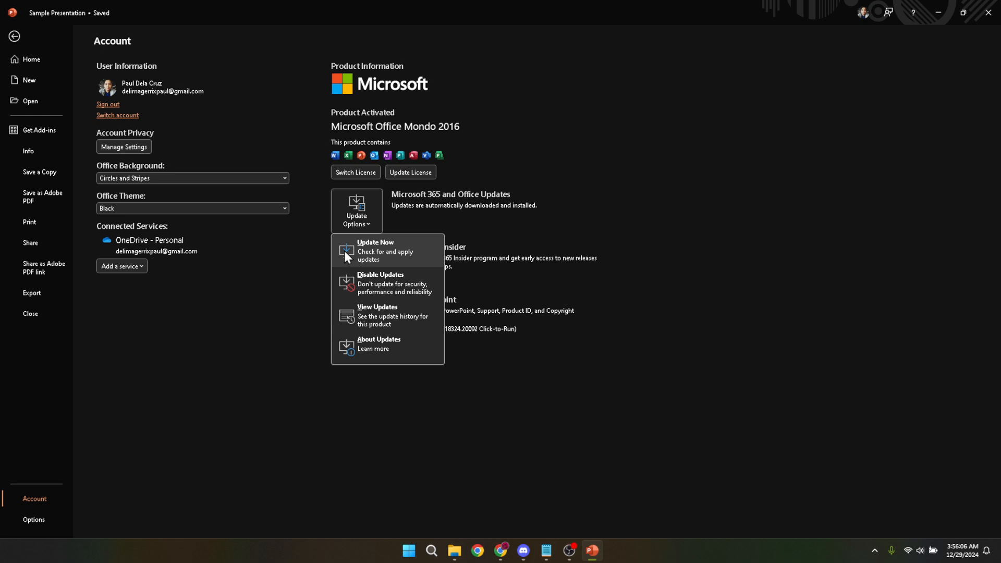
mouse_move(361, 258)
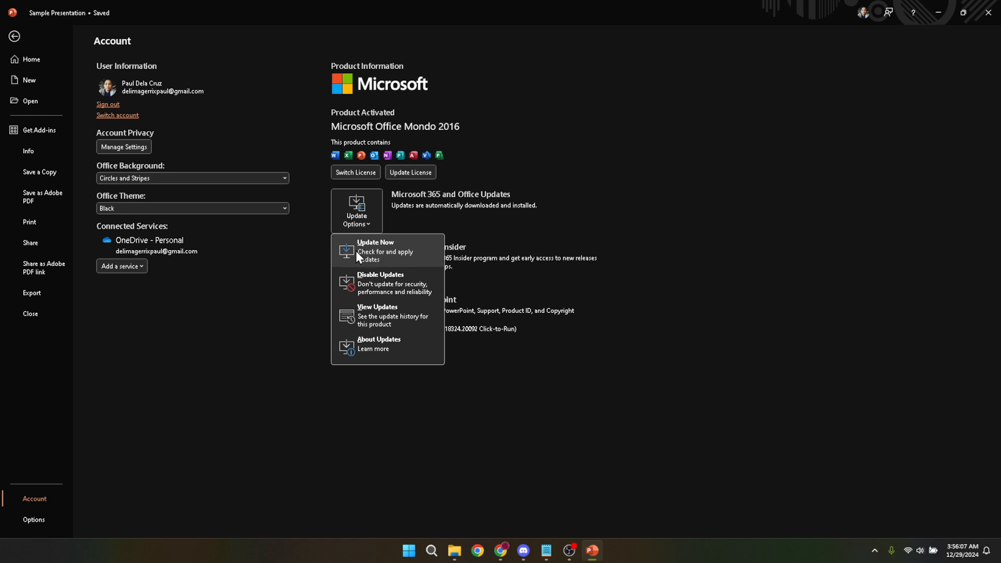
mouse_move(380, 257)
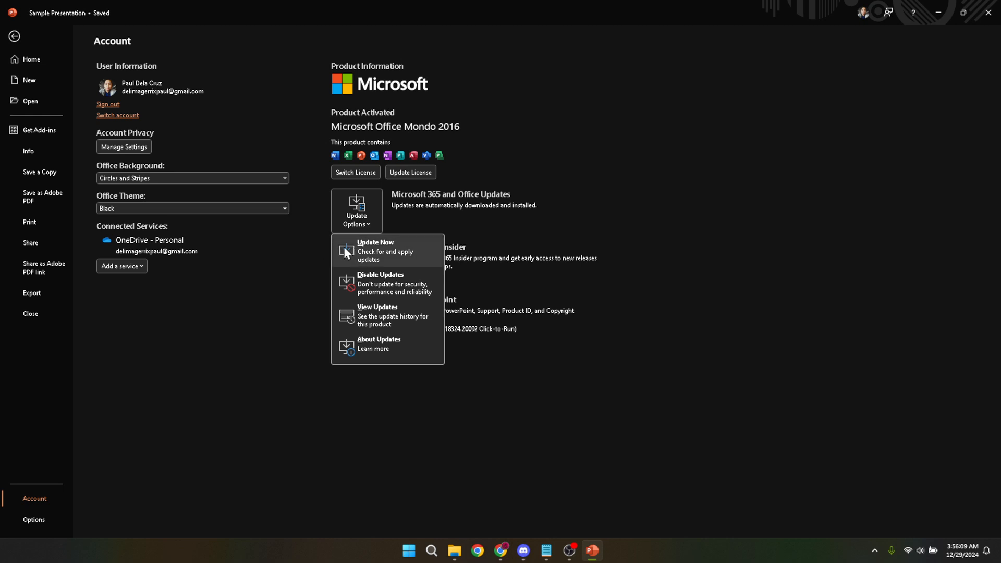
mouse_move(356, 254)
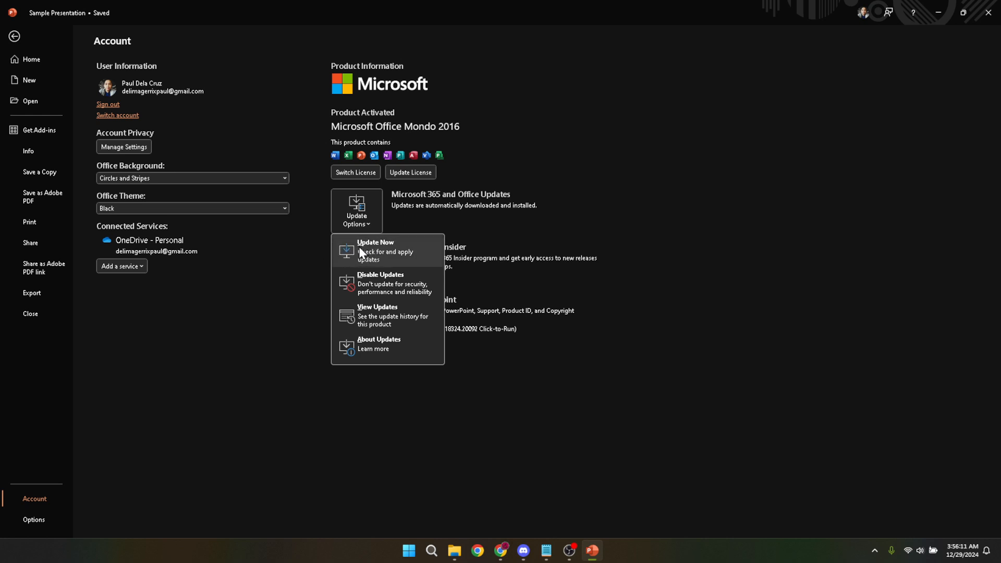
mouse_move(392, 255)
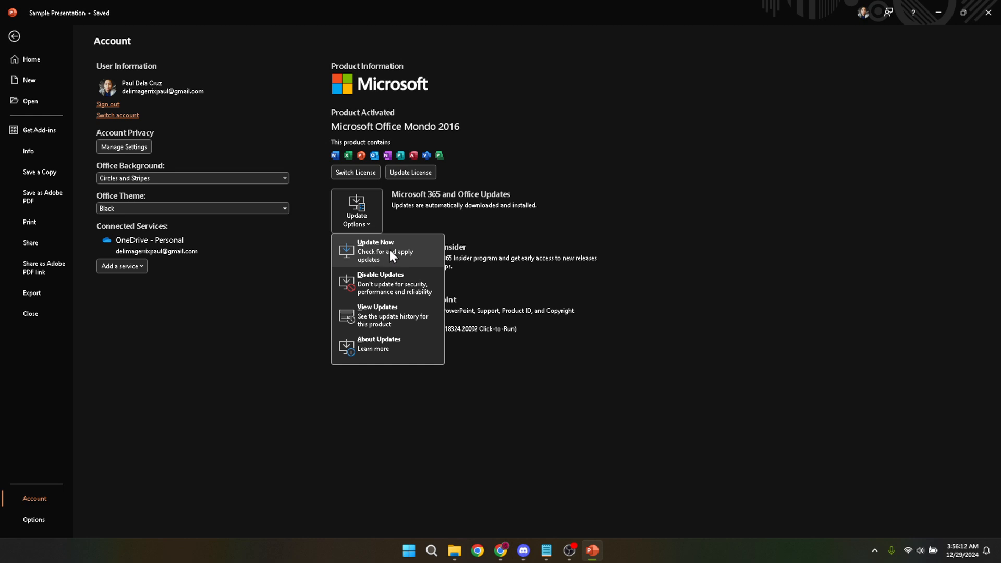
mouse_move(413, 259)
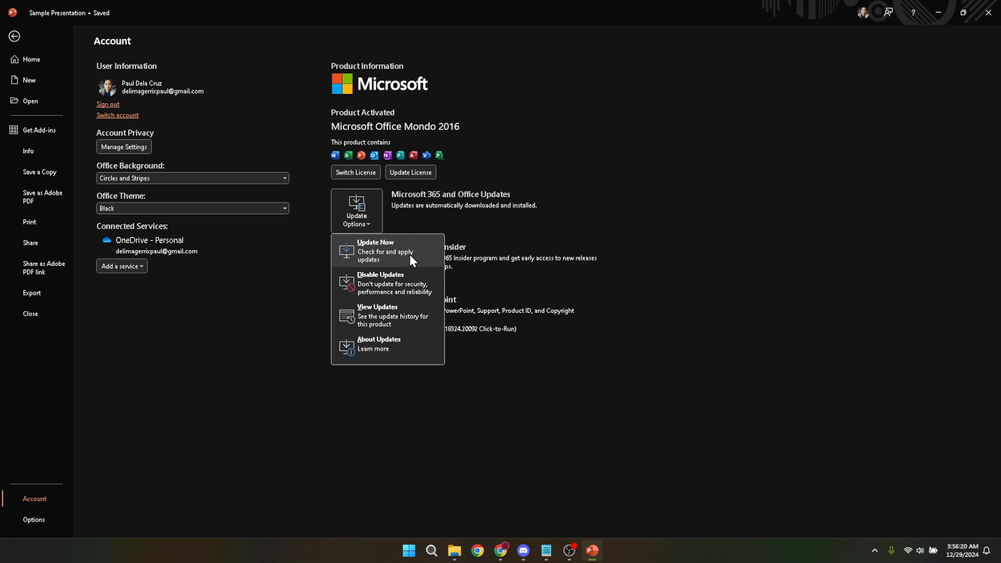
mouse_move(407, 259)
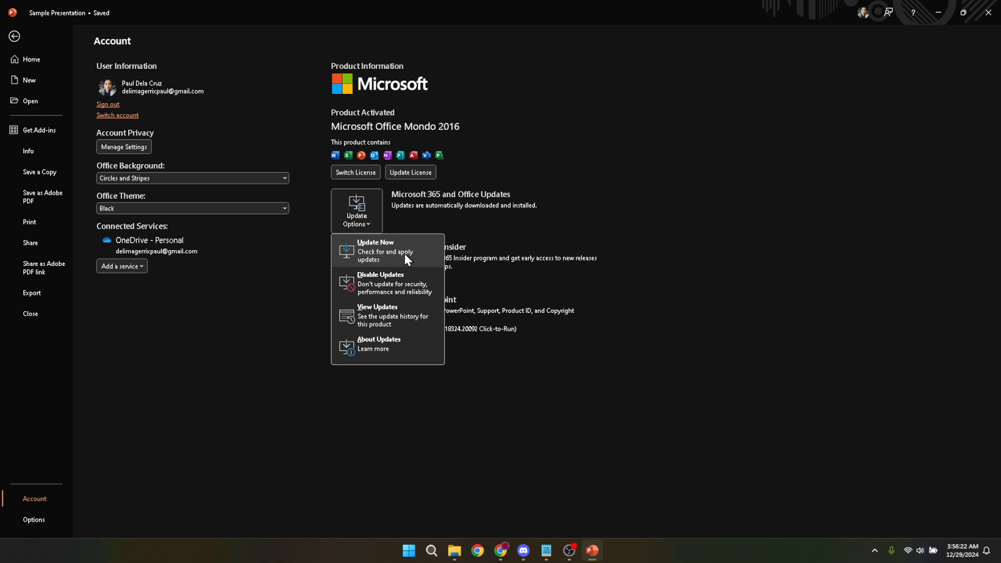
mouse_move(392, 258)
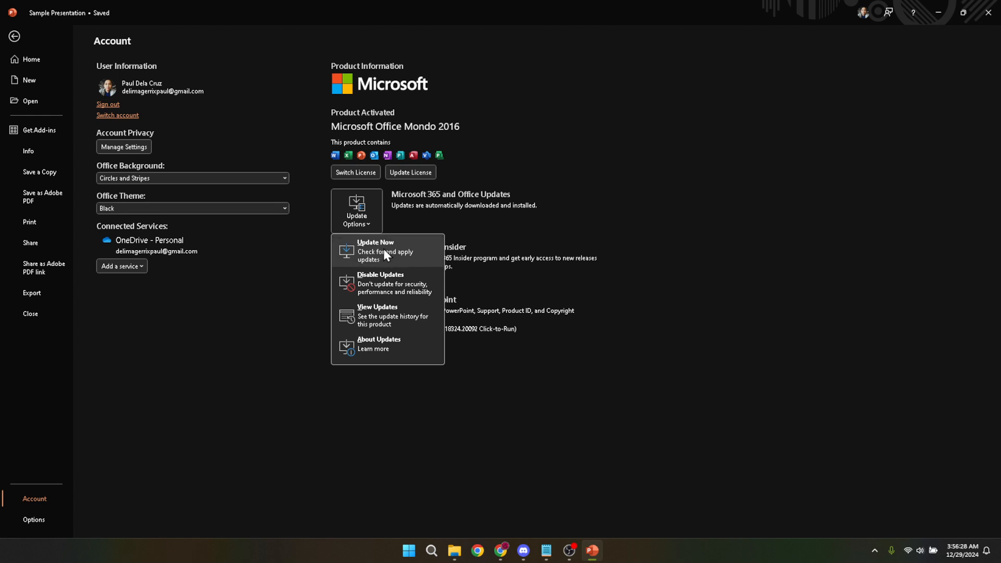
mouse_move(376, 252)
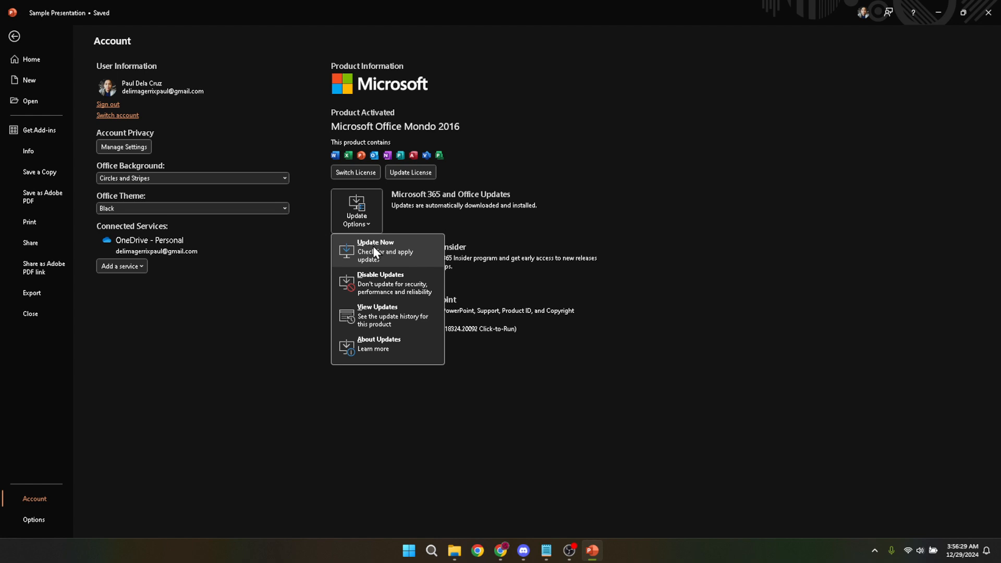
mouse_move(381, 254)
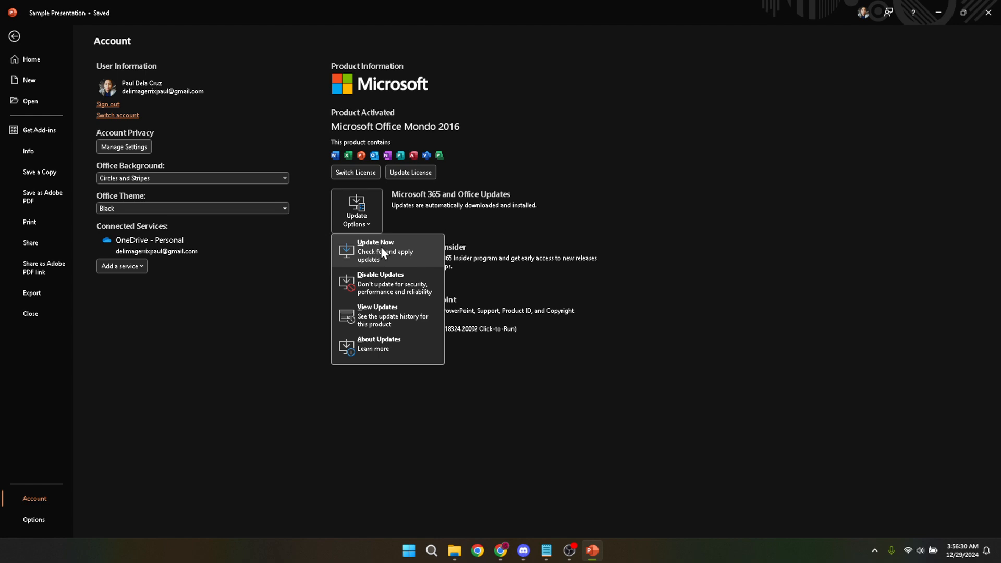
mouse_move(390, 254)
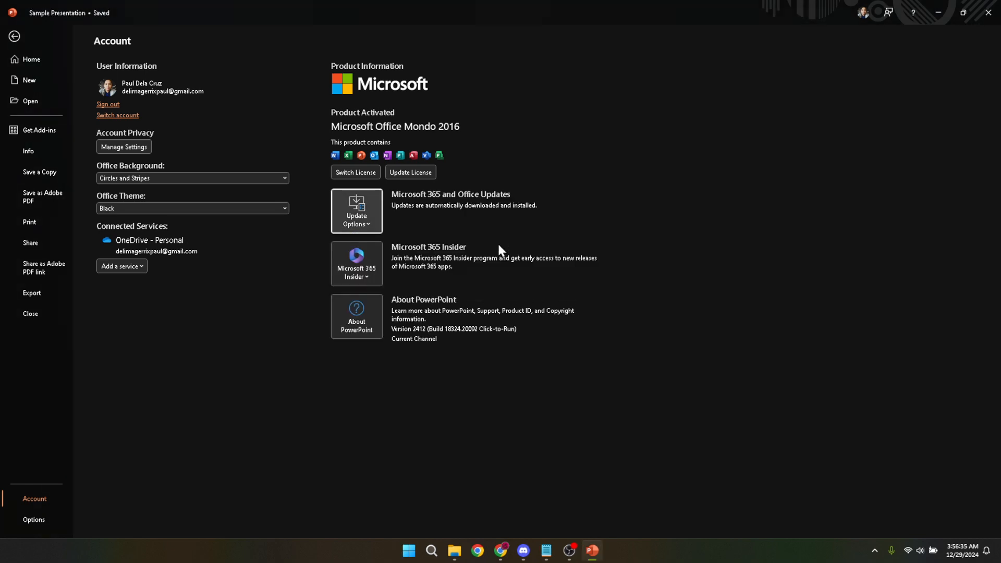
- Run Update Now and get the 'You're up to date!' confirmation
left_click(356, 212)
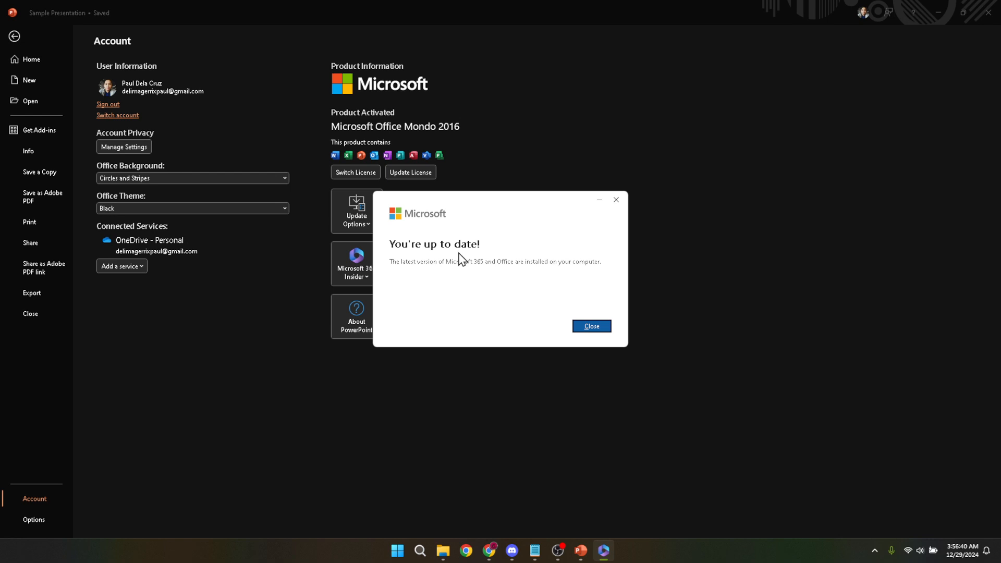
mouse_move(447, 254)
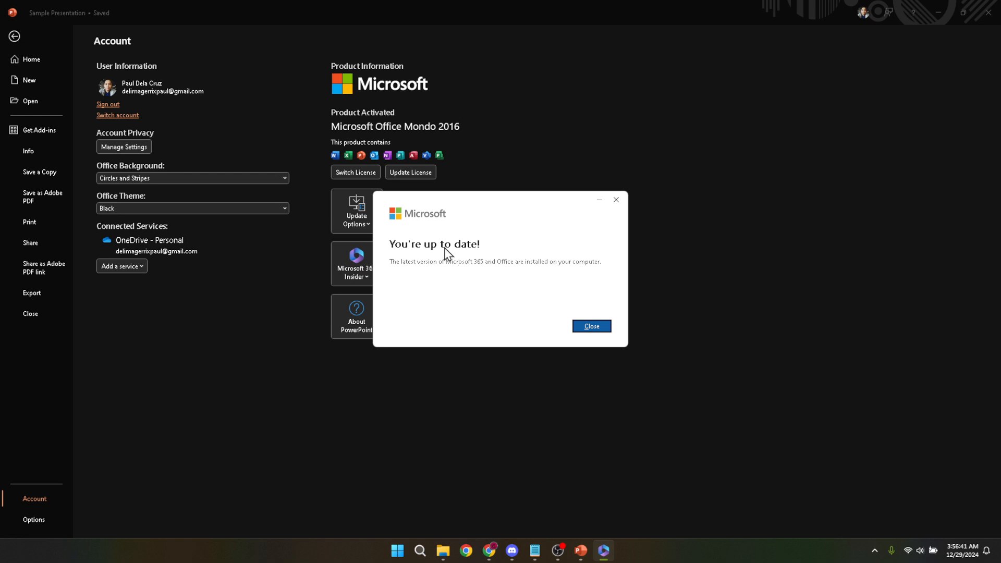
mouse_move(413, 245)
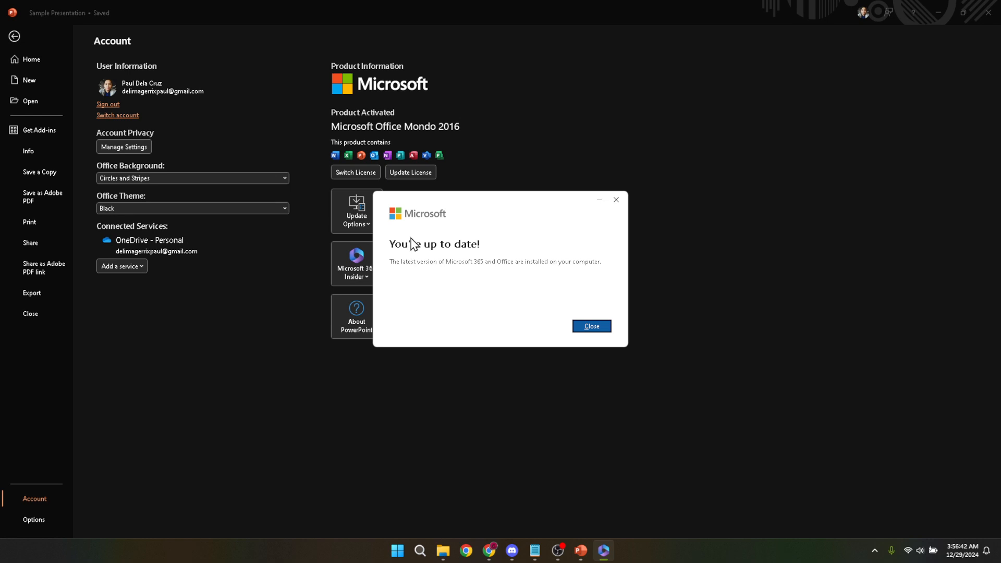
mouse_move(430, 241)
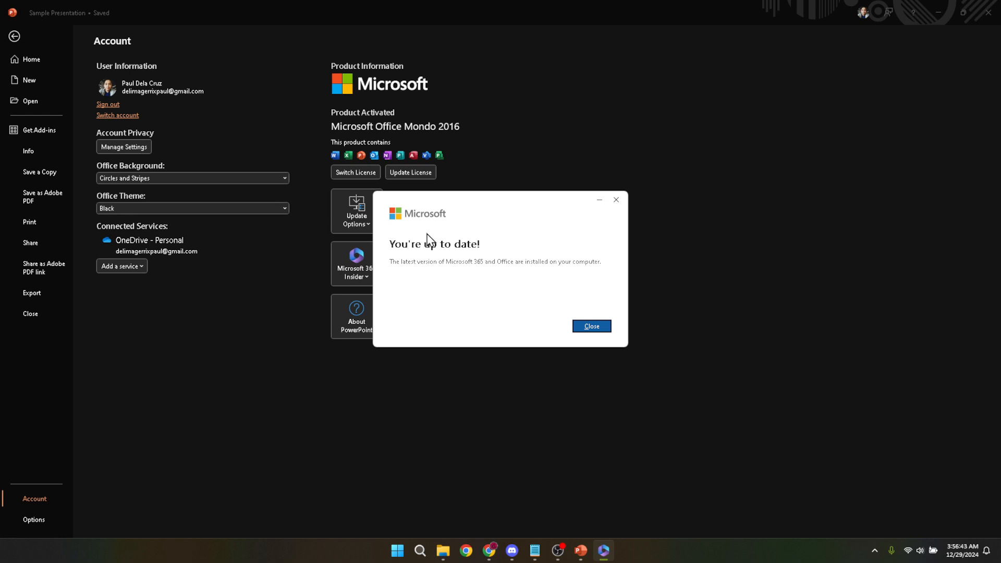